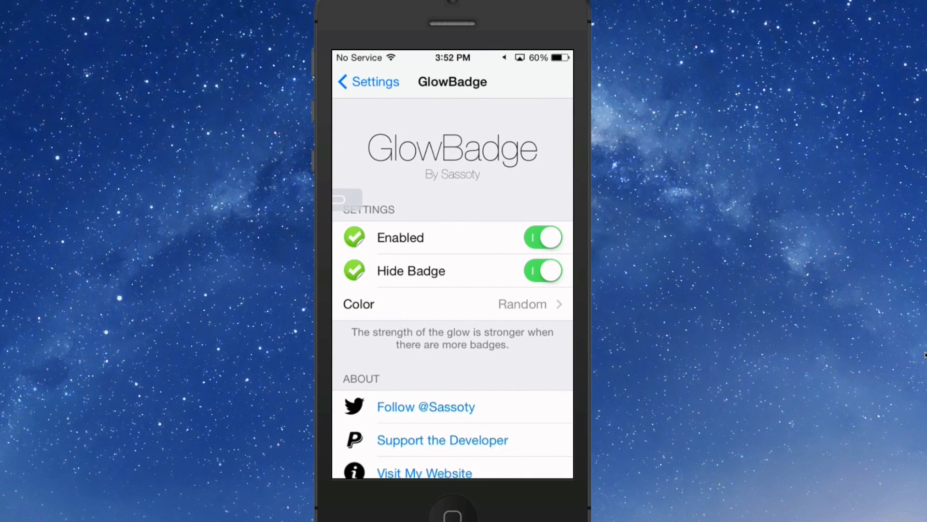
Step: Choose the Random glow colour for GlowBadge badges
{"action": "left_click", "coordinate": [452, 303]}
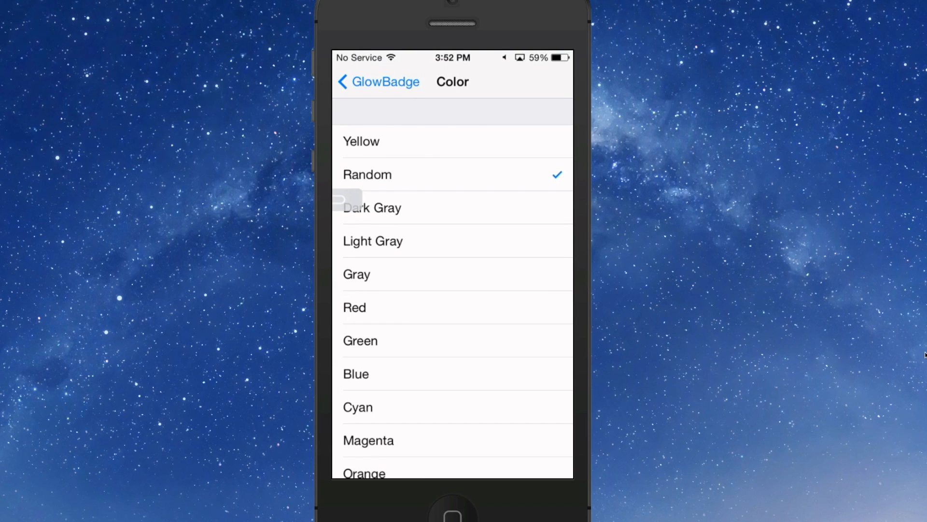
{"action": "left_click", "coordinate": [378, 81]}
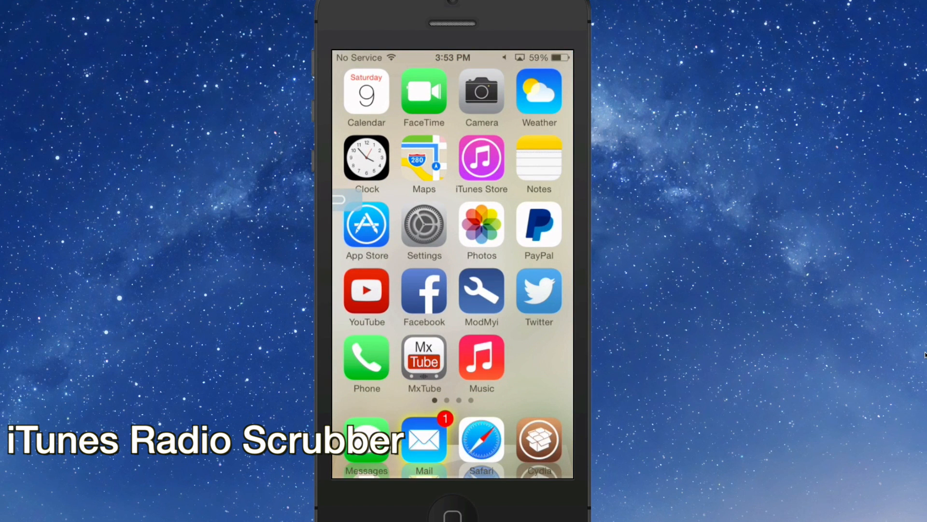
Step: Start playing the Bon Jovi Radio station from the iTunes Radio list in Music
{"action": "left_click", "coordinate": [481, 161]}
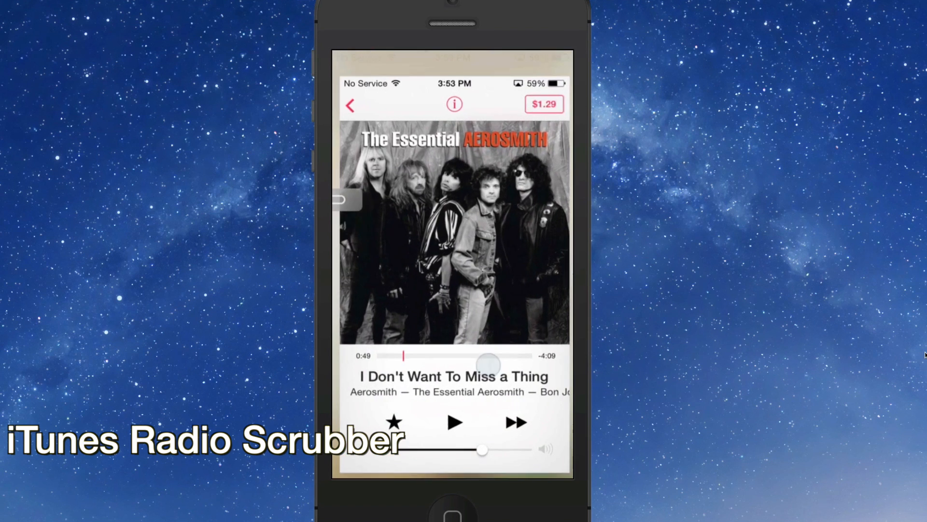
{"action": "left_click", "coordinate": [350, 104]}
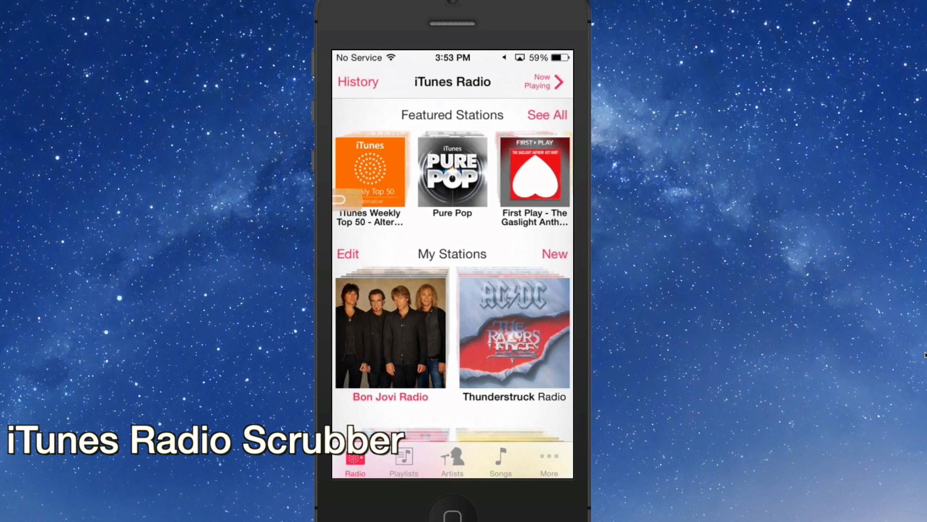
{"action": "left_click", "coordinate": [376, 328]}
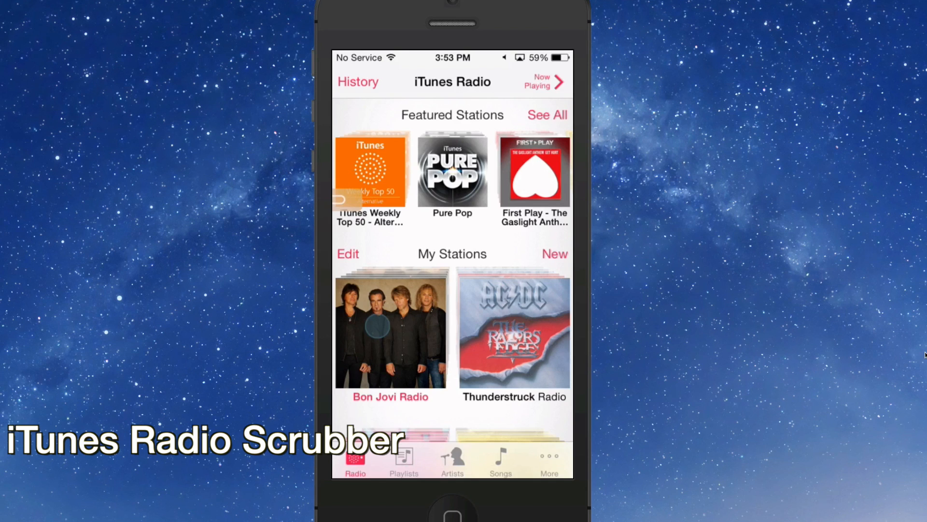
{"action": "left_click", "coordinate": [389, 330]}
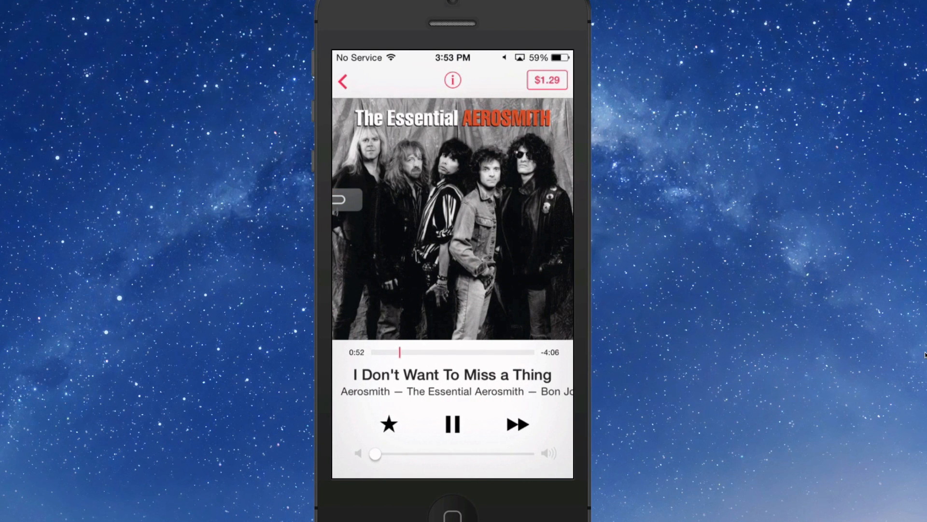
Step: Scrub far ahead in the Aerosmith song, then skip to the next track and resume I Remember You
{"action": "left_click_drag", "start_coordinate": [400, 352], "coordinate": [479, 351]}
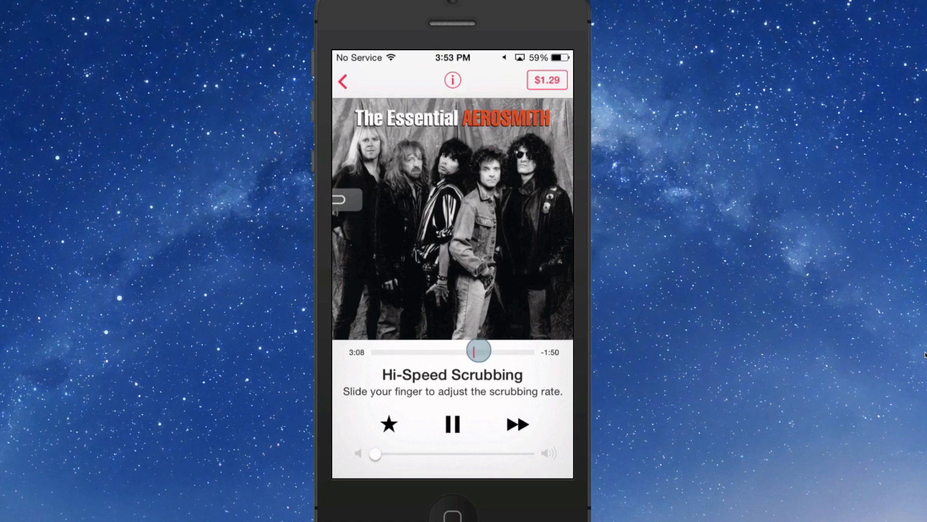
{"action": "left_click_drag", "start_coordinate": [479, 350], "coordinate": [434, 340]}
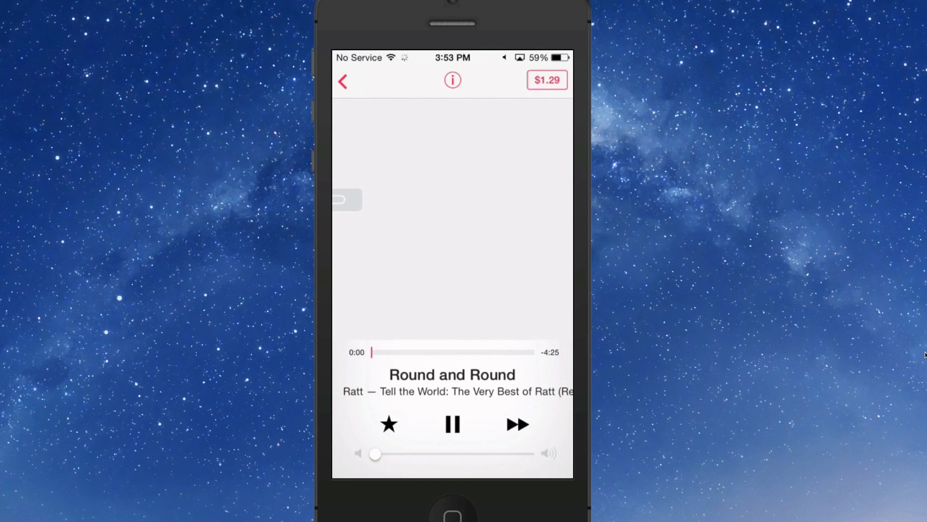
{"action": "left_click", "coordinate": [452, 424]}
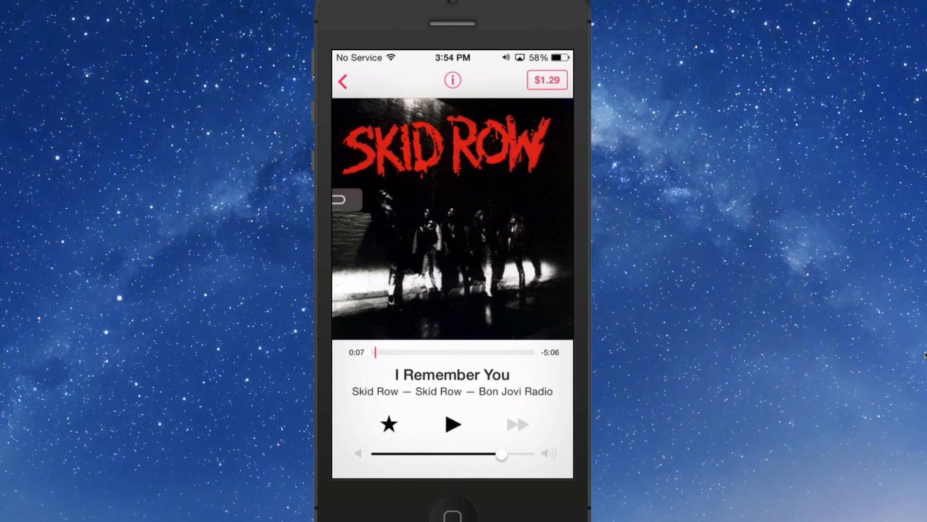
{"action": "left_click", "coordinate": [342, 81]}
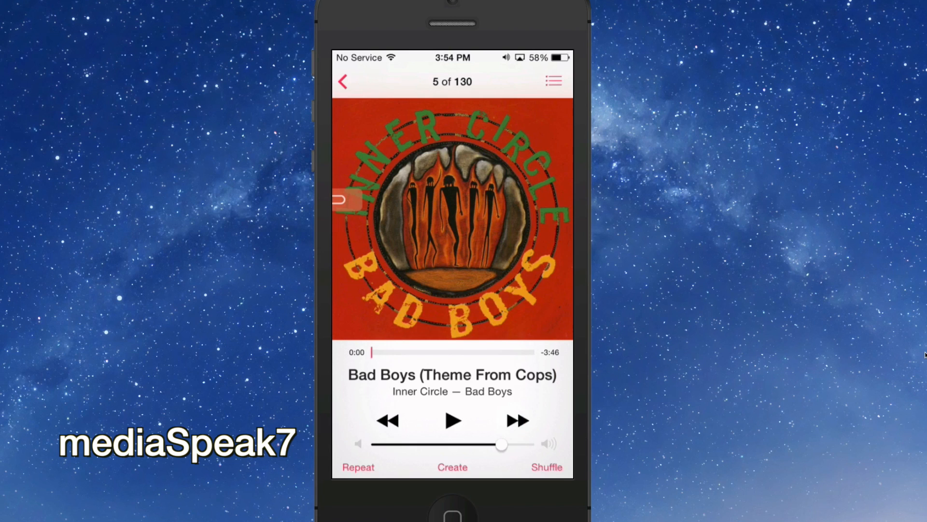
Step: Play Bad Boys, skip to Be Good to Me, then go back to Nickelback's Animals and pause it
{"action": "left_click", "coordinate": [452, 420]}
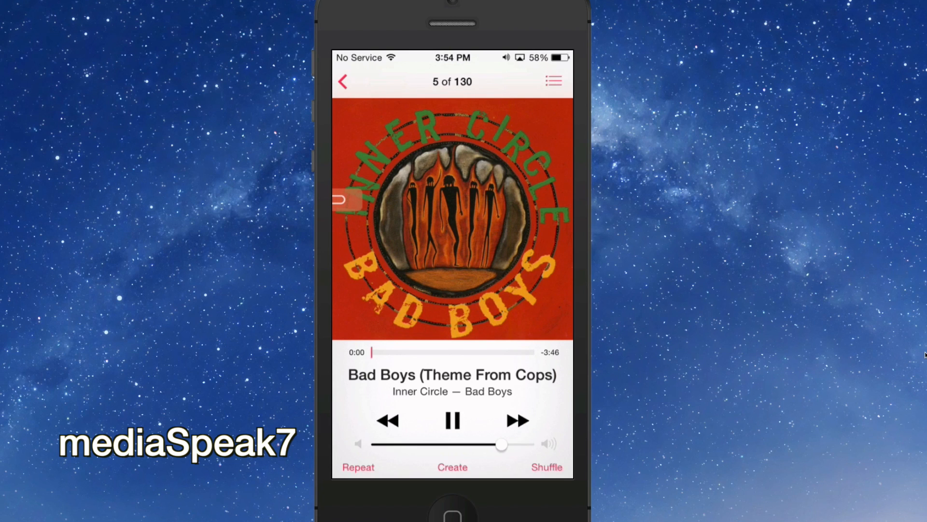
{"action": "left_click", "coordinate": [516, 421]}
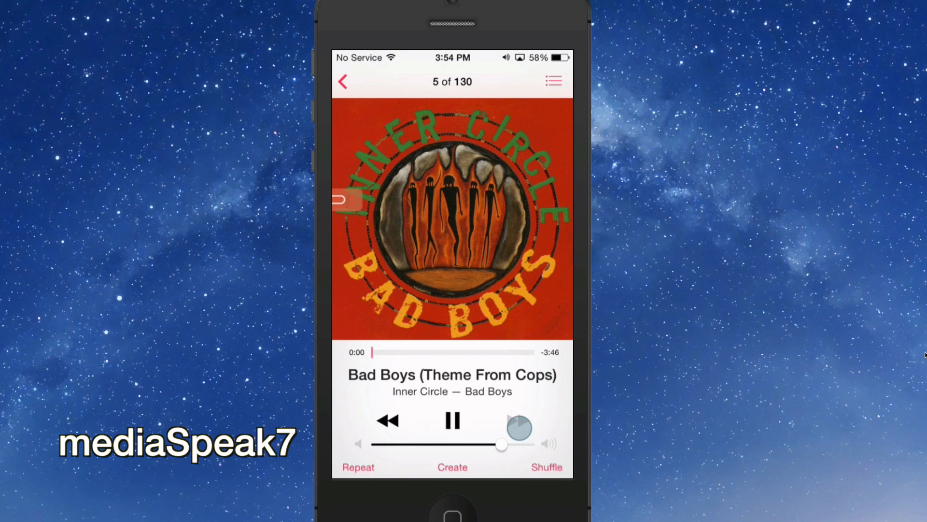
{"action": "left_click", "coordinate": [518, 420]}
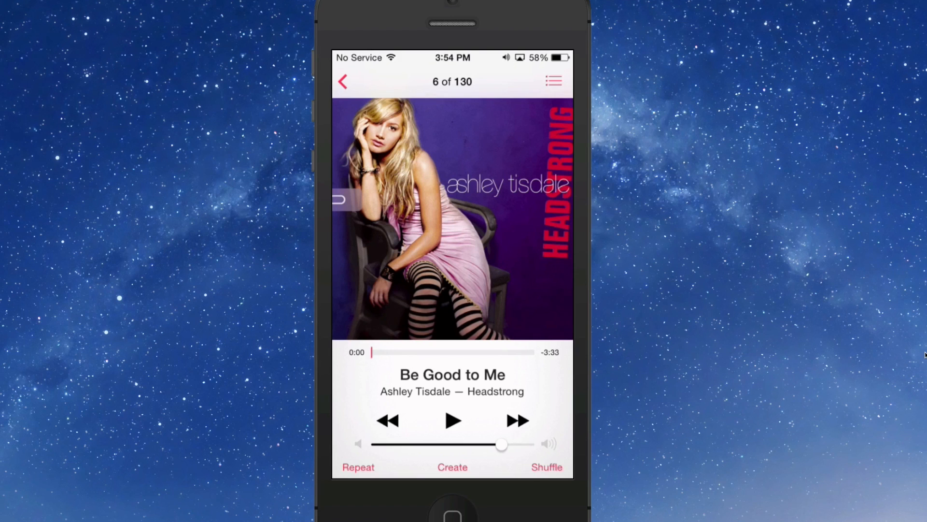
{"action": "left_click", "coordinate": [452, 420]}
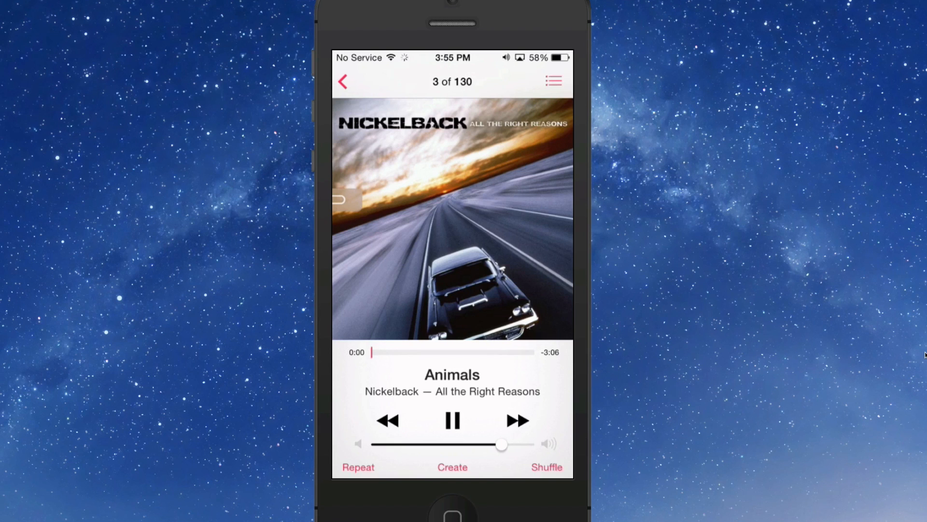
{"action": "left_click", "coordinate": [452, 420]}
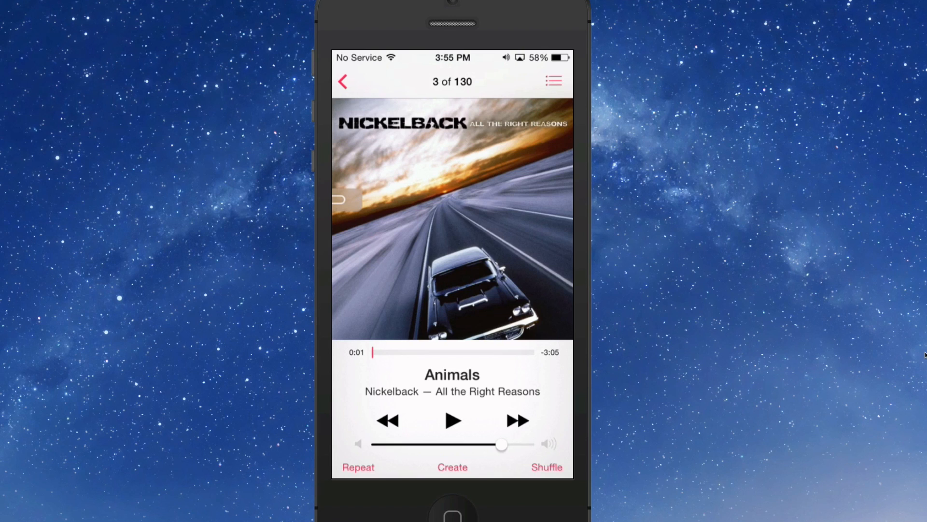
Step: Skip to Creed's Are You Ready and toggle it between play and pause several times
{"action": "left_click", "coordinate": [516, 420]}
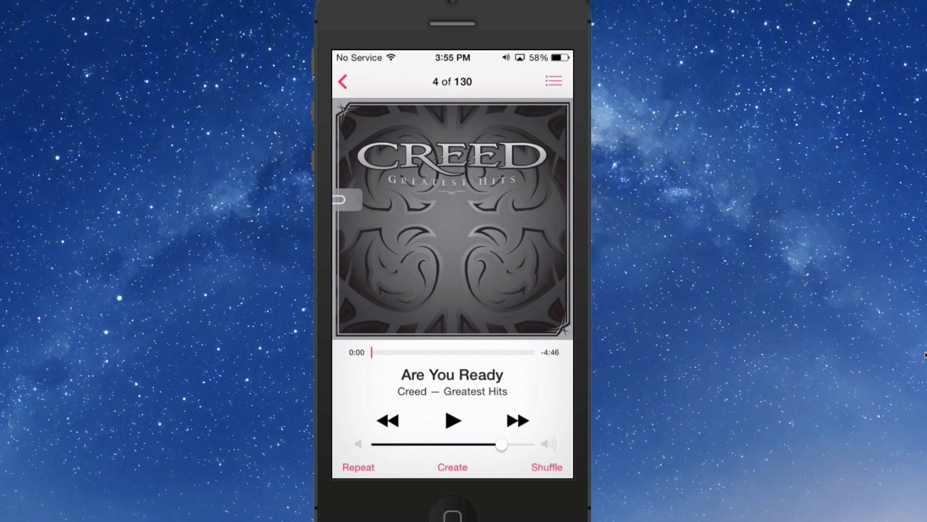
{"action": "left_click", "coordinate": [453, 420]}
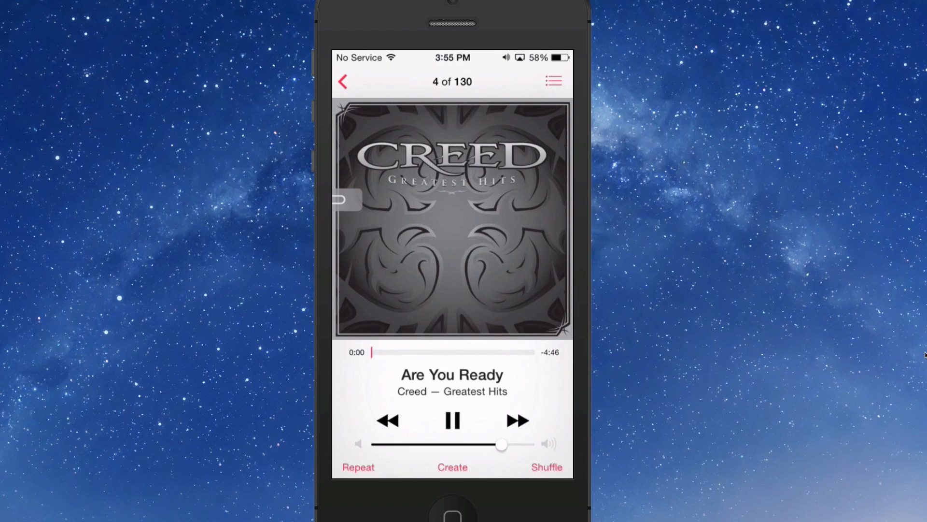
{"action": "left_click", "coordinate": [452, 420]}
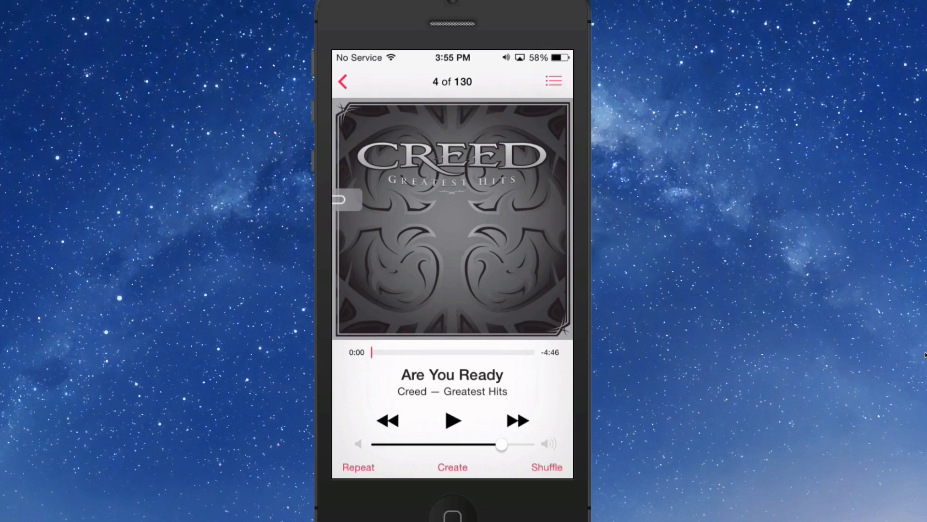
{"action": "left_click", "coordinate": [453, 421]}
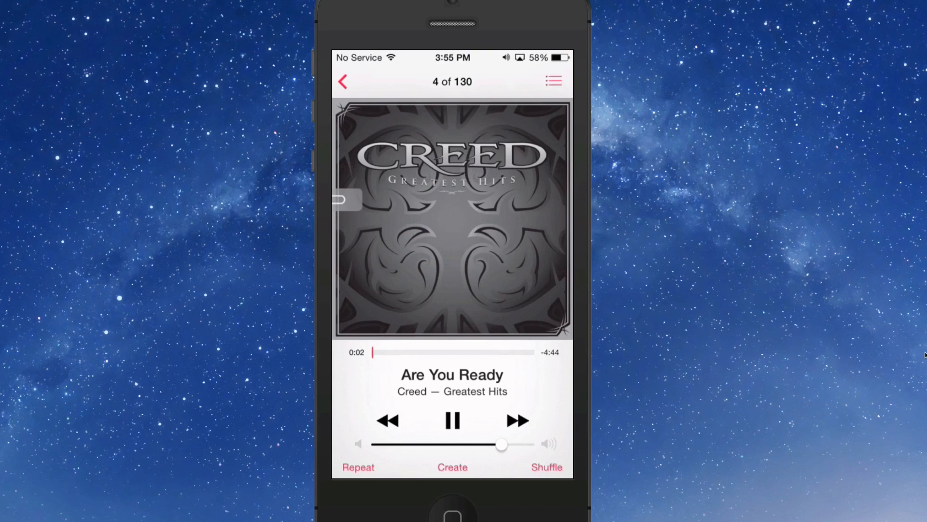
{"action": "left_click", "coordinate": [452, 420]}
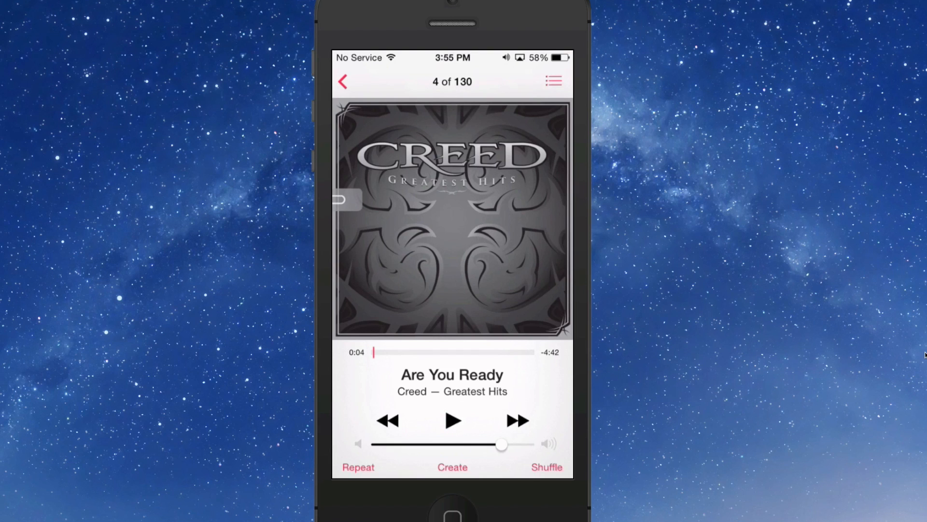
{"action": "left_click", "coordinate": [452, 420]}
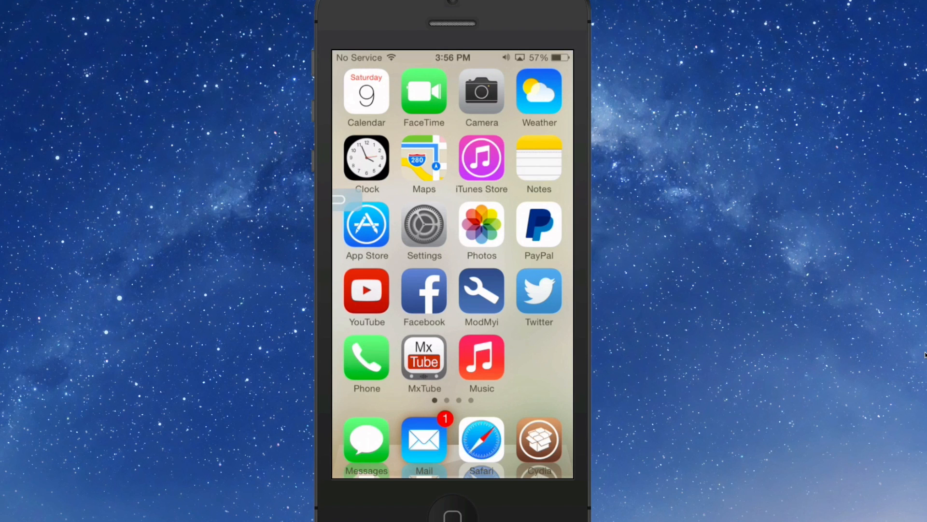
Step: Open the panicLockPrefs tweak settings and scroll to its activation options
{"action": "left_click", "coordinate": [424, 231]}
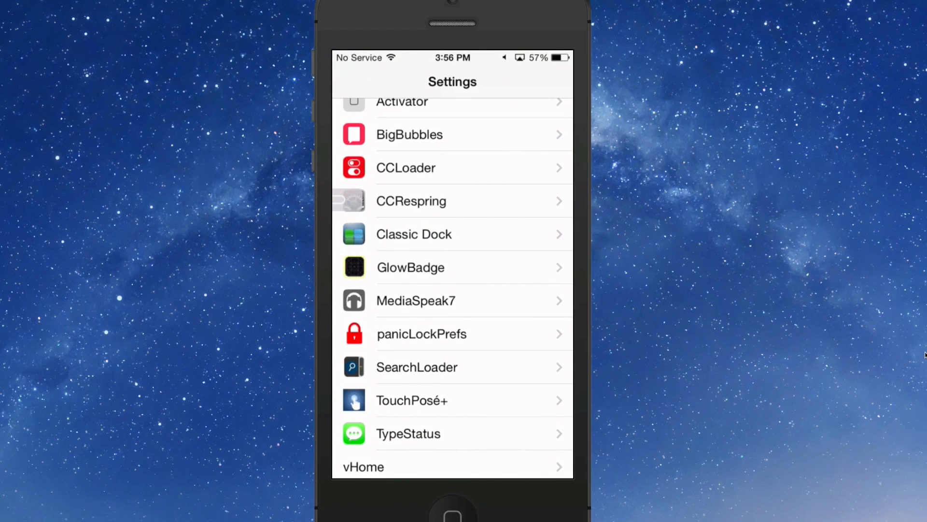
{"action": "left_click", "coordinate": [421, 333]}
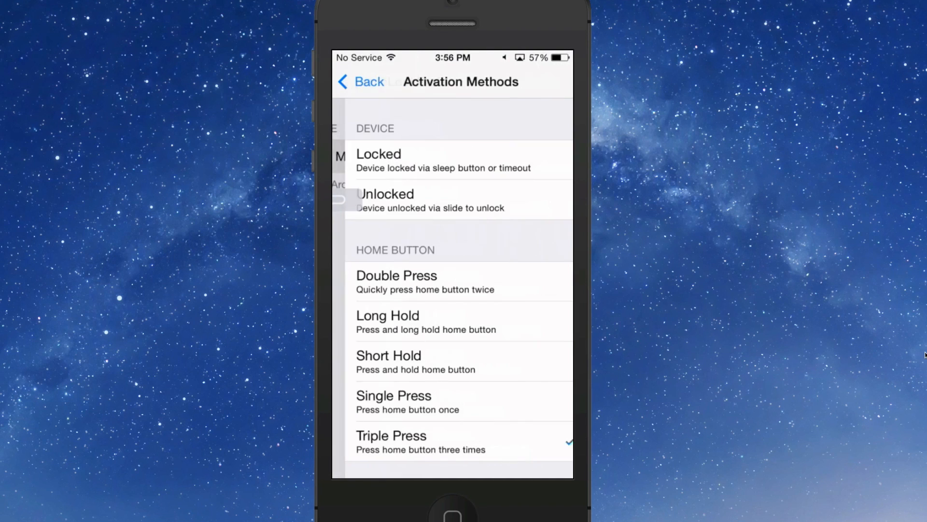
{"action": "scroll", "scroll_direction": "down", "scroll_amount": 3}
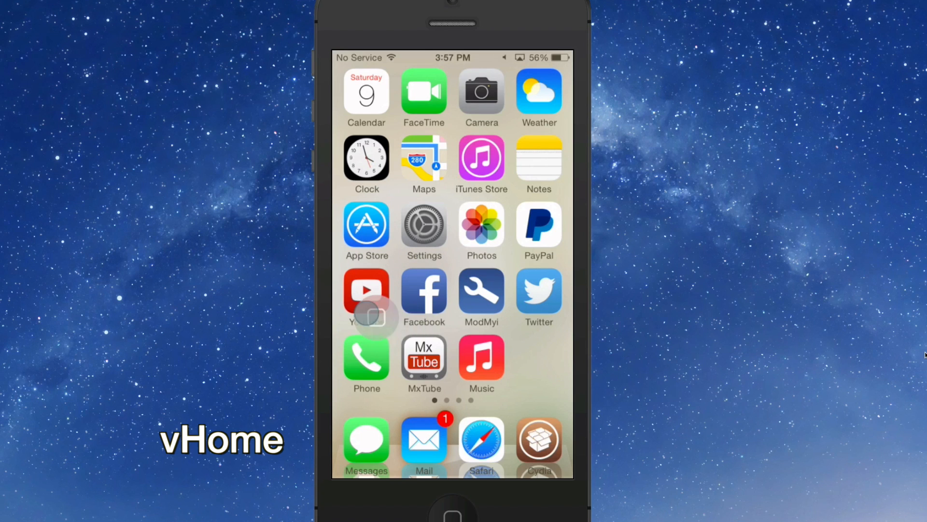
{"action": "left_click", "coordinate": [366, 293]}
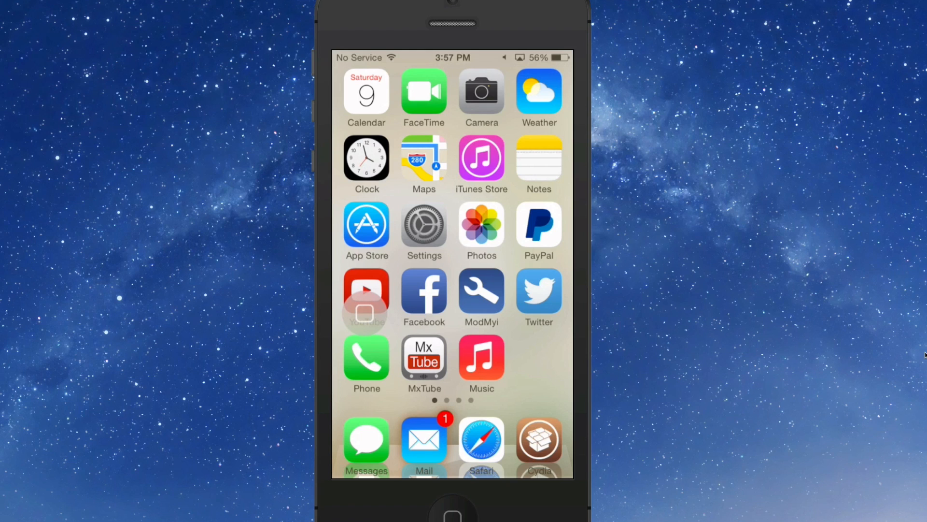
{"action": "left_click", "coordinate": [366, 292]}
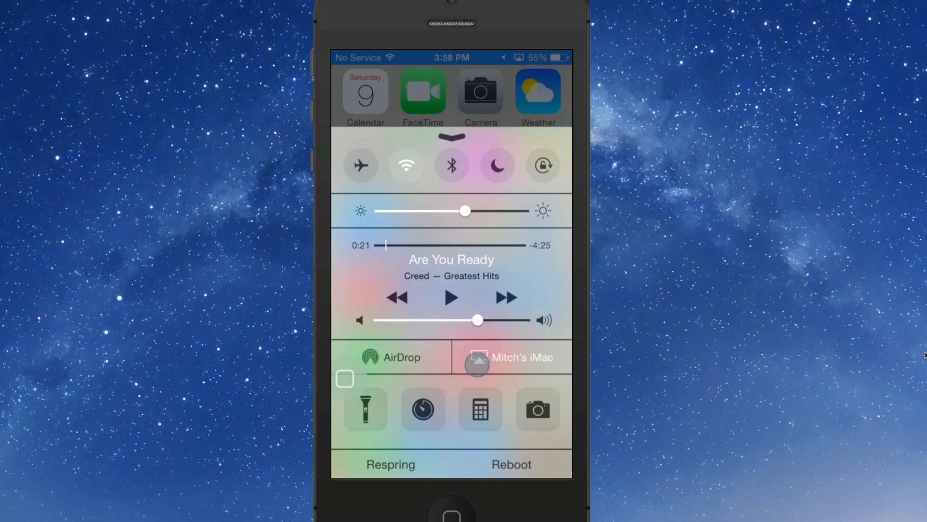
Step: Drag the Control Center volume slider to maximum for Creed's Are You Ready
{"action": "left_click_drag", "start_coordinate": [478, 320], "coordinate": [524, 320]}
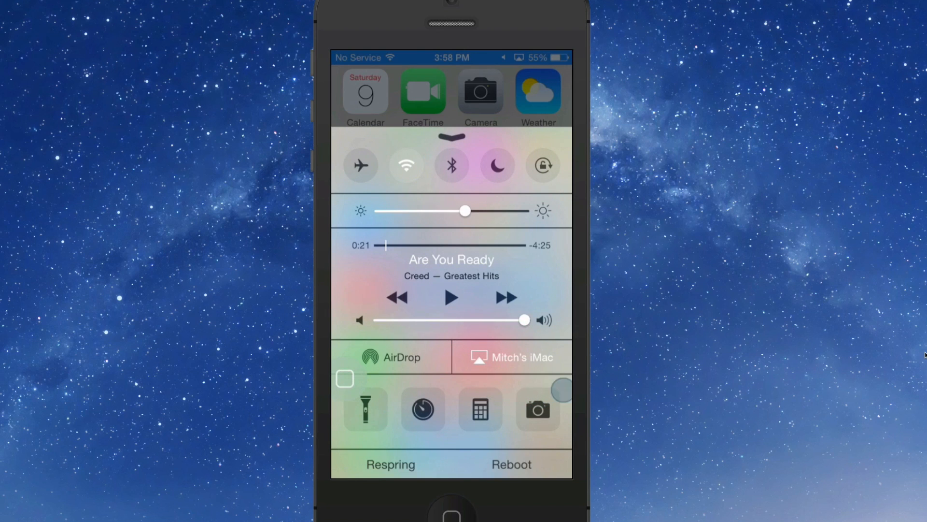